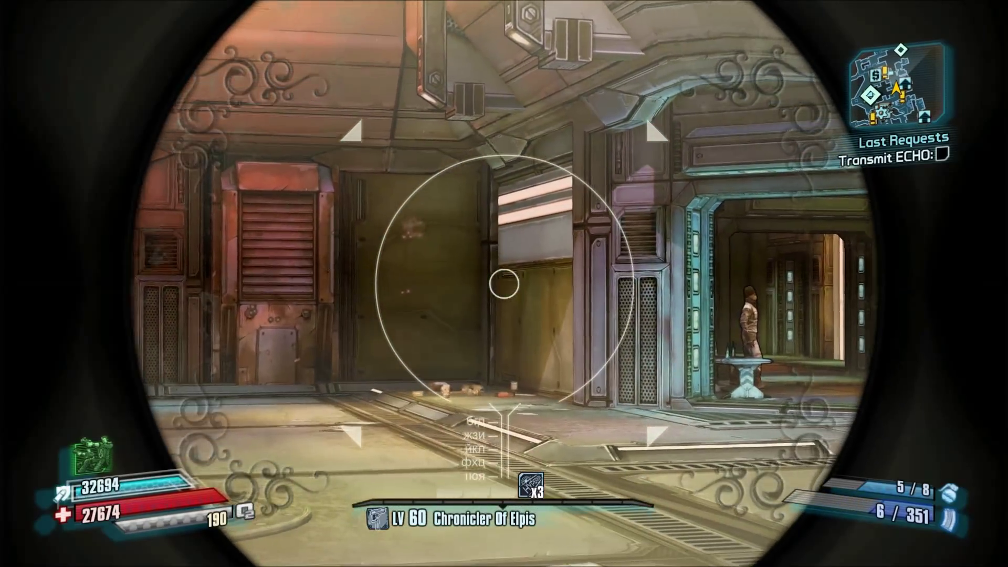
Aim down sights and fire the Dahl pistol and sniper rifles at the wall.
{"action": "left_click", "coordinate": [504, 284]}
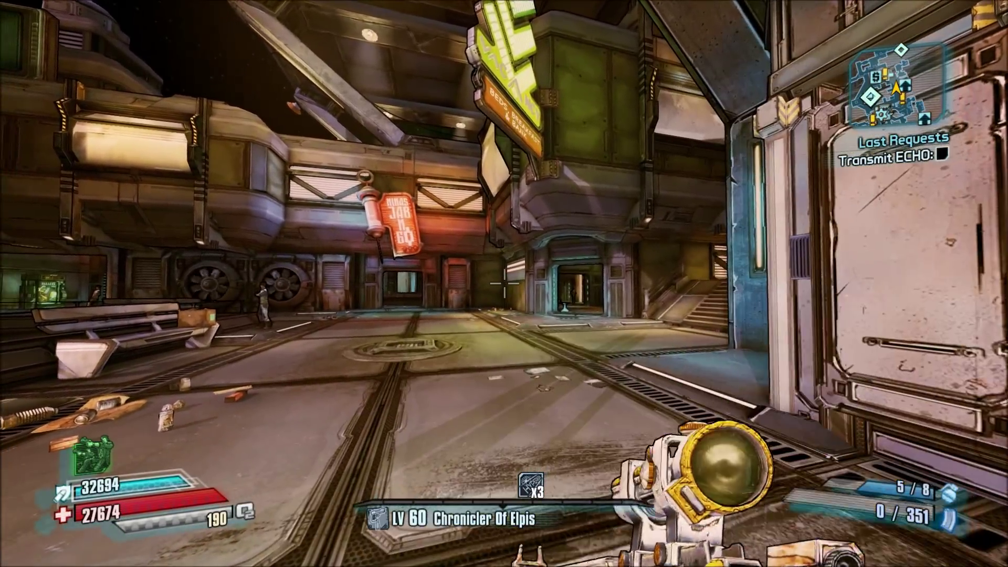
{"action": "right_click", "coordinate": [504, 284]}
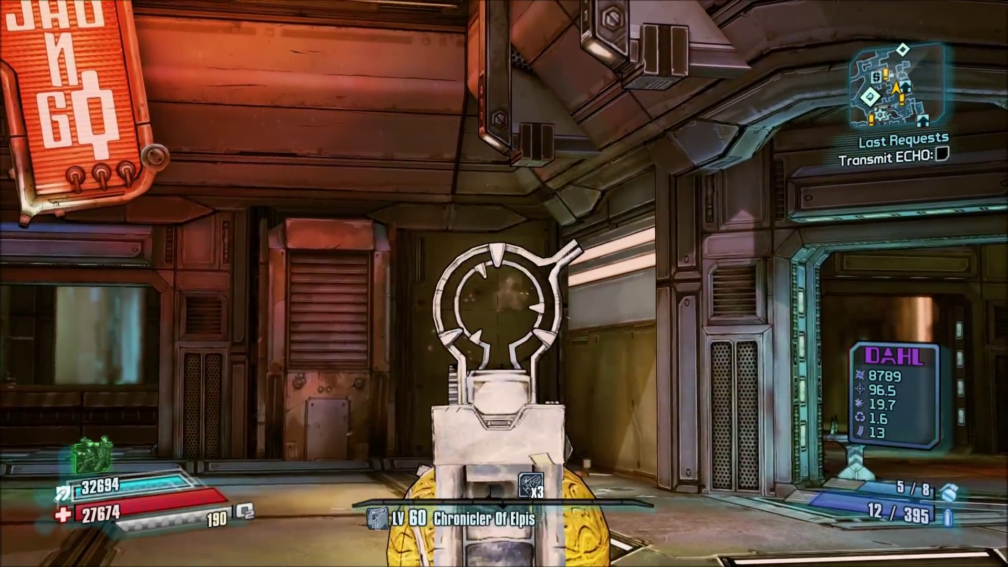
{"action": "left_click", "coordinate": [504, 284]}
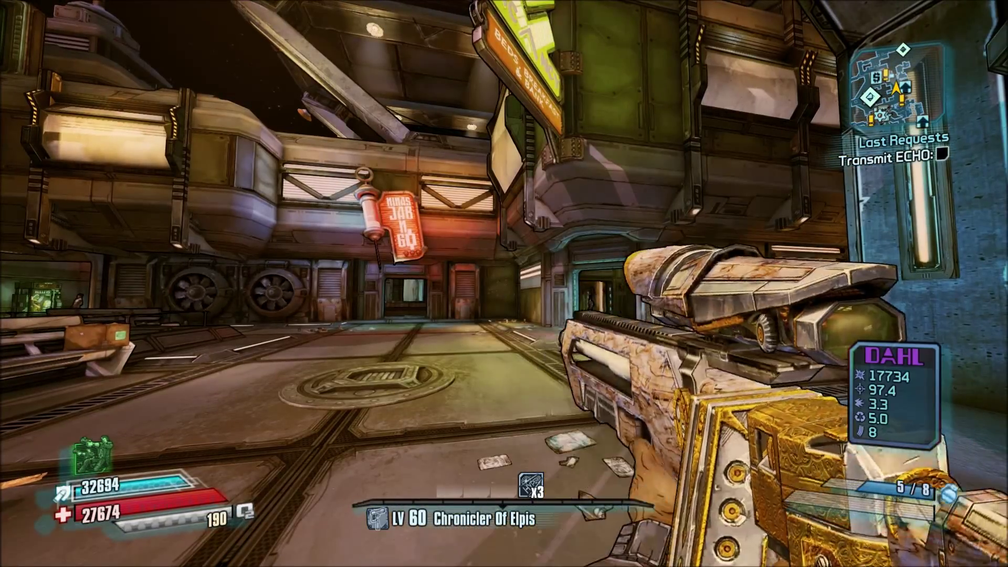
{"action": "right_click", "coordinate": [504, 283]}
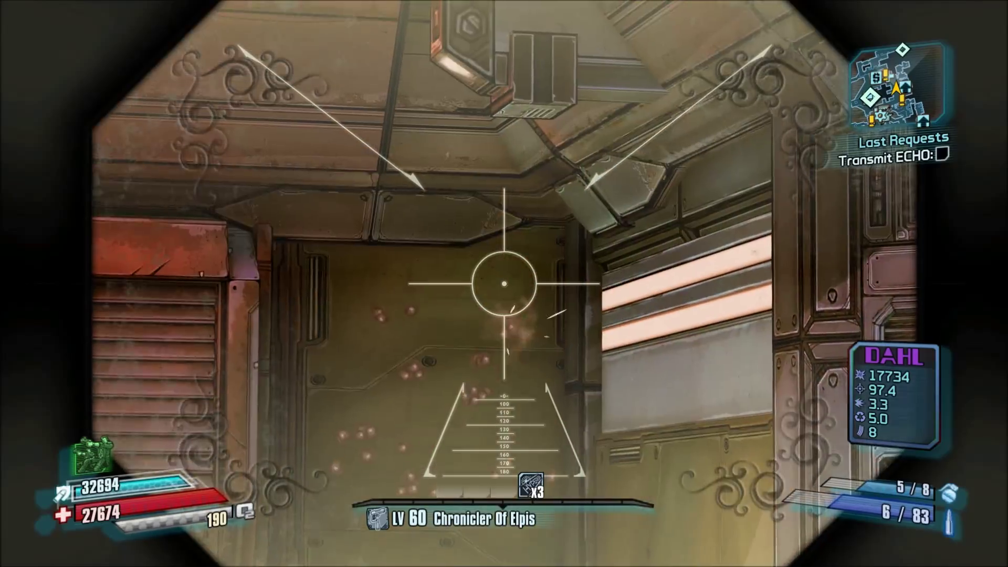
{"action": "left_click", "coordinate": [503, 284]}
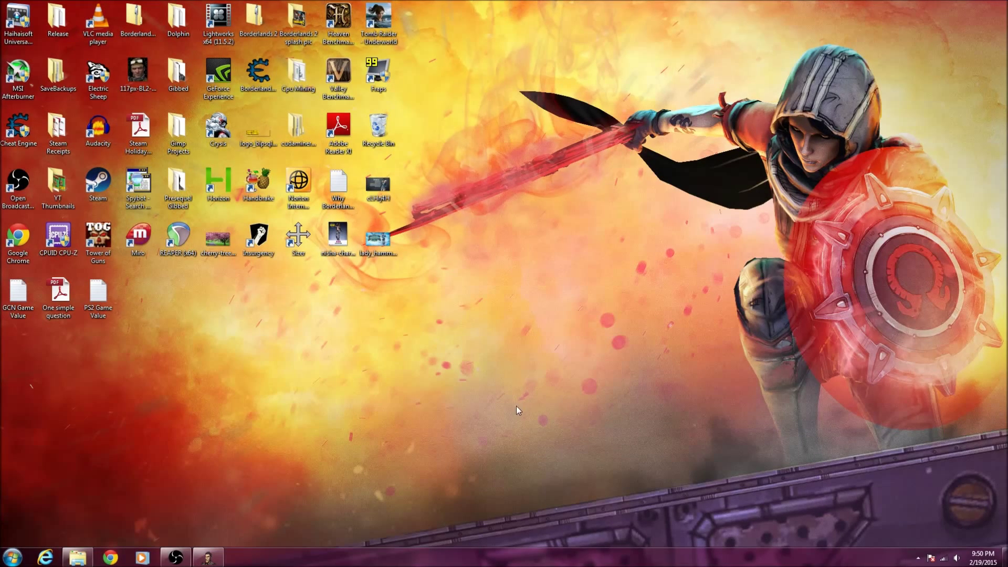
{"action": "mouse_move", "coordinate": [376, 426]}
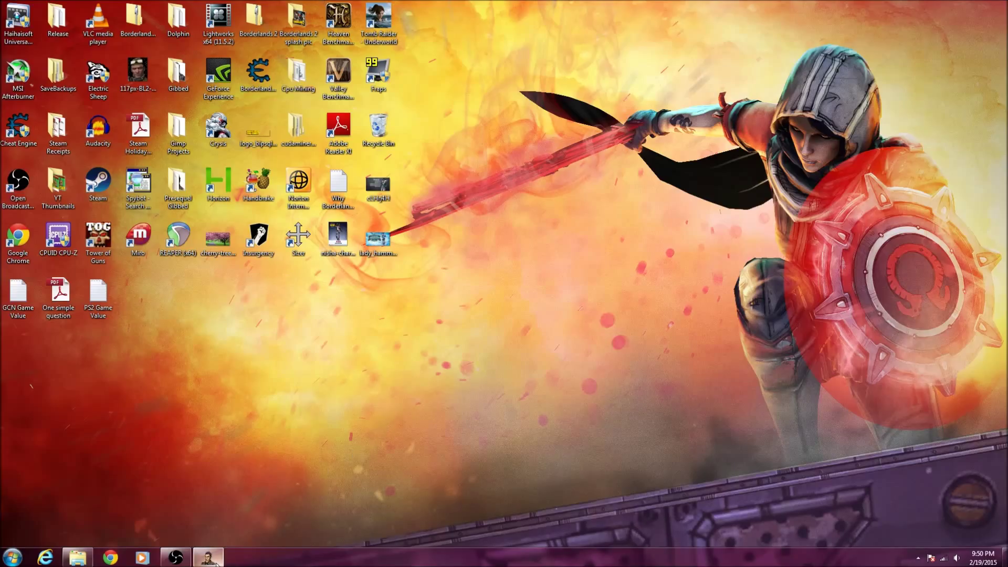
{"action": "mouse_move", "coordinate": [208, 556]}
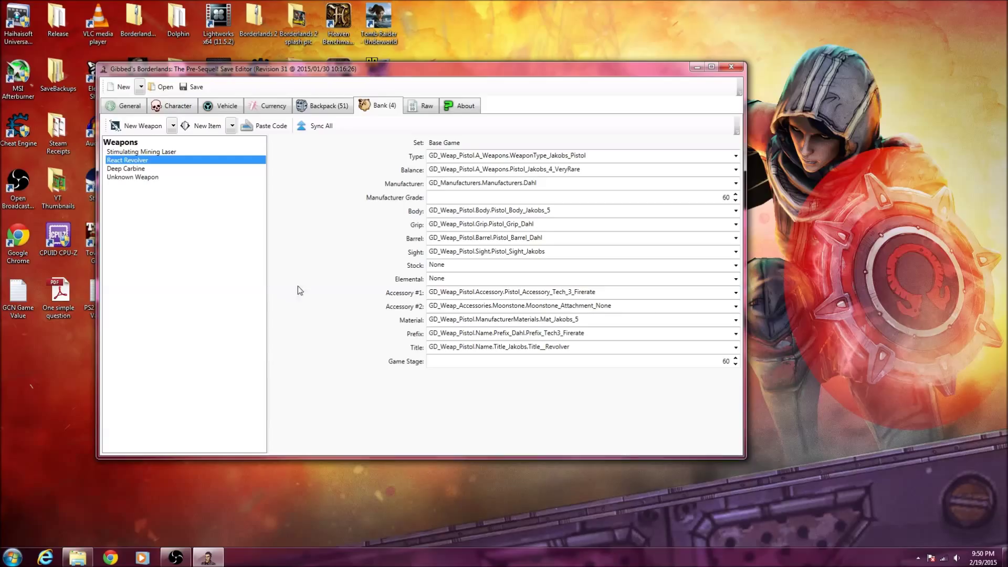
{"action": "mouse_move", "coordinate": [325, 252]}
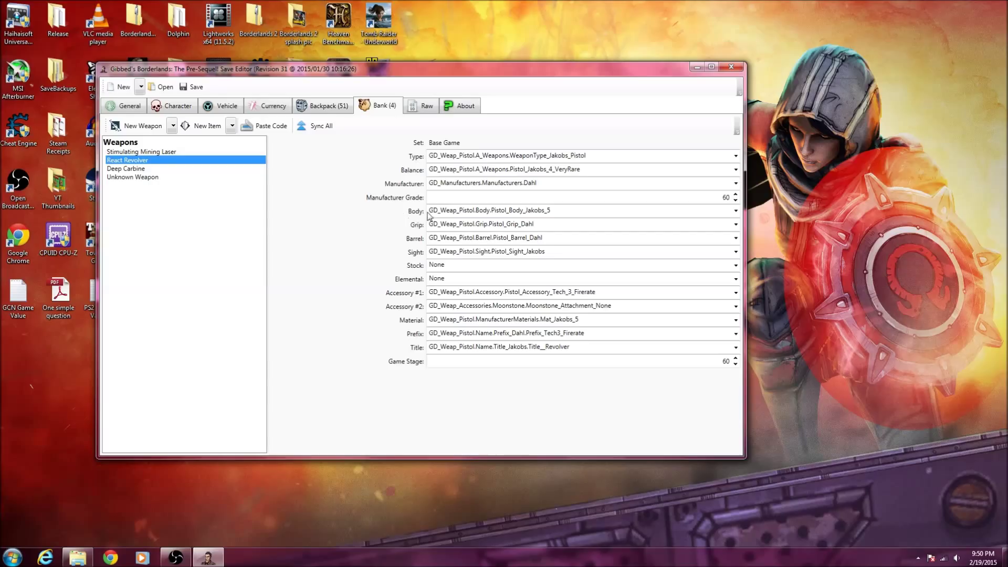
{"action": "mouse_move", "coordinate": [537, 238]}
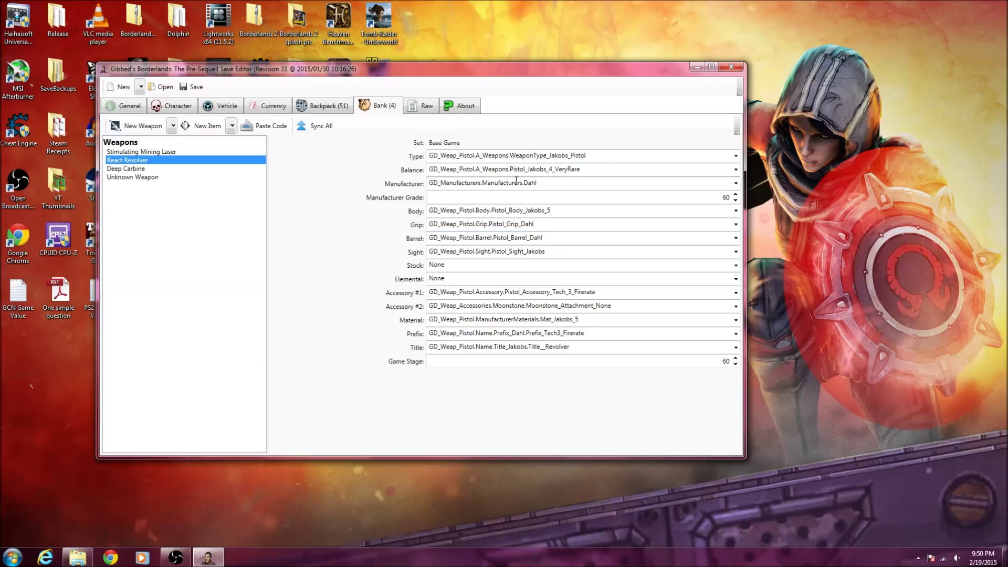
Select React Revolver in the Bank tab's Weapons list.
{"action": "left_click", "coordinate": [126, 169]}
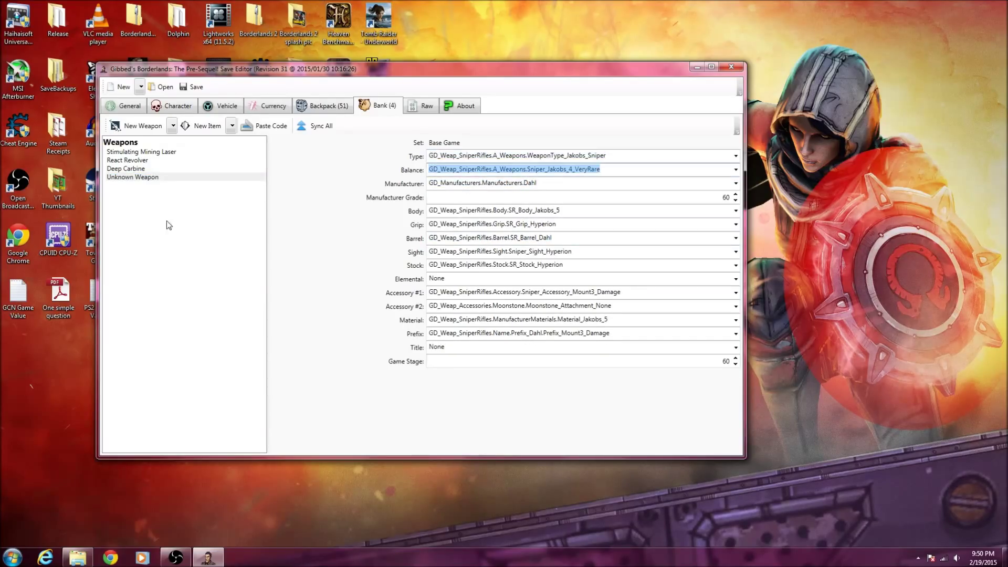
{"action": "mouse_move", "coordinate": [251, 223]}
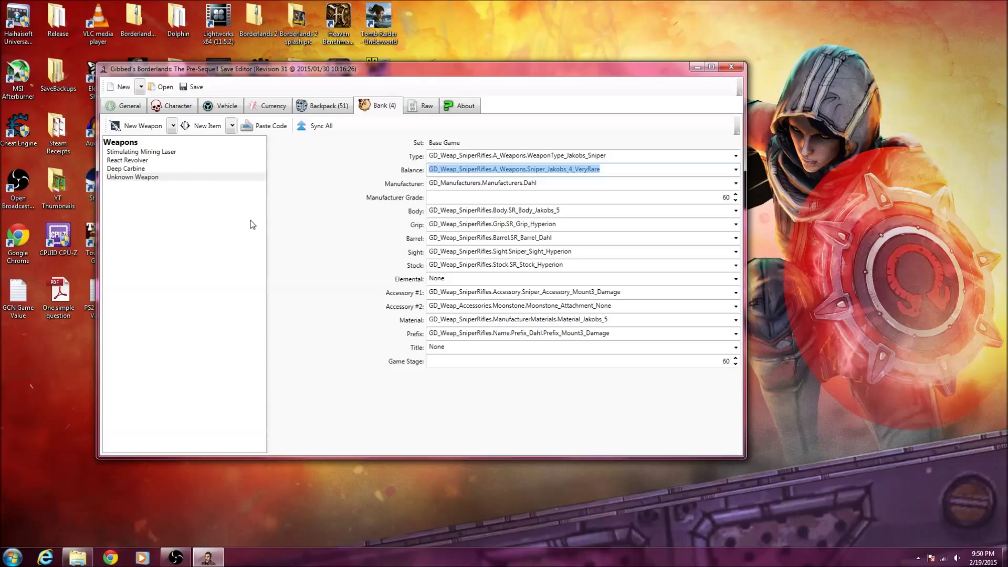
{"action": "mouse_move", "coordinate": [303, 212]}
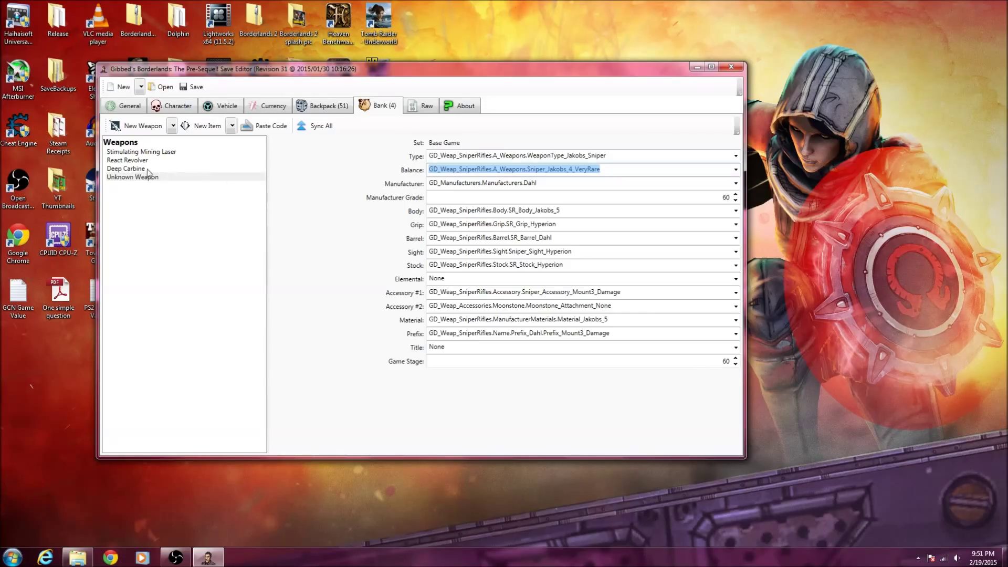
Select Unknown Weapon in the Bank's Weapons list to view its Dahl parts.
{"action": "left_click", "coordinate": [126, 169]}
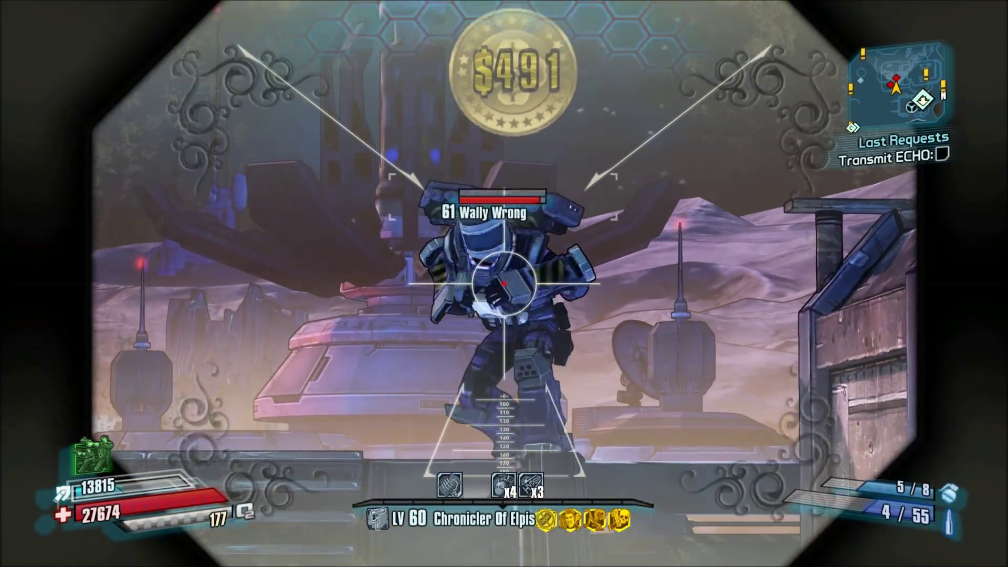
Shoot Wally Wrong and a Darksider with the Chronicler Of Elpis, landing a critical hit.
{"action": "left_click", "coordinate": [504, 284]}
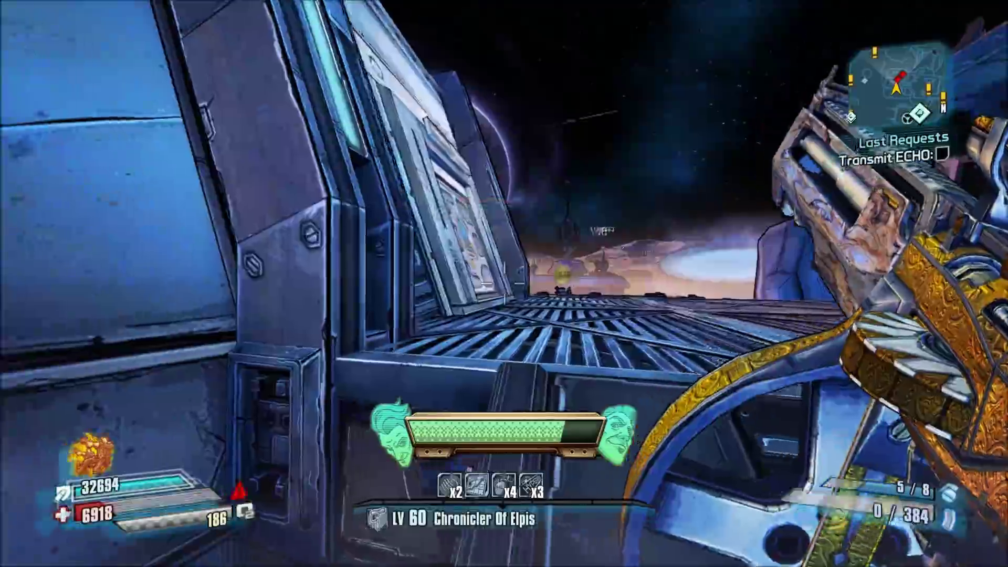
{"action": "left_click", "coordinate": [504, 277]}
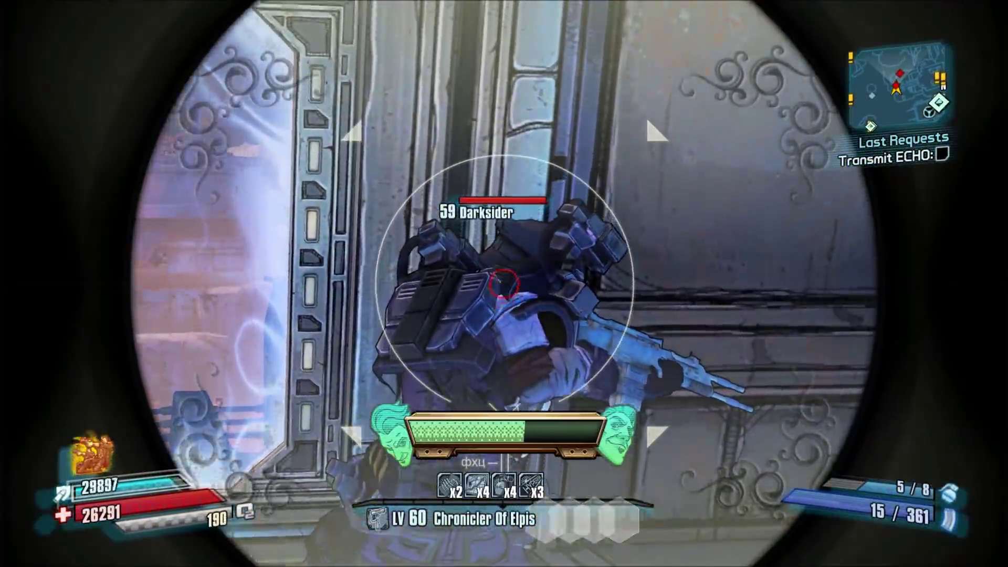
{"action": "left_click", "coordinate": [504, 283]}
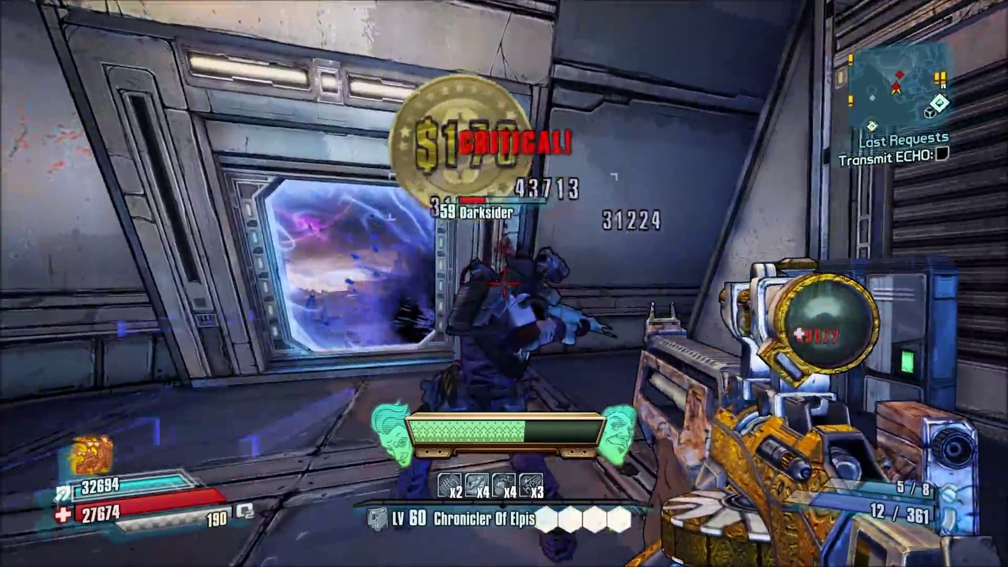